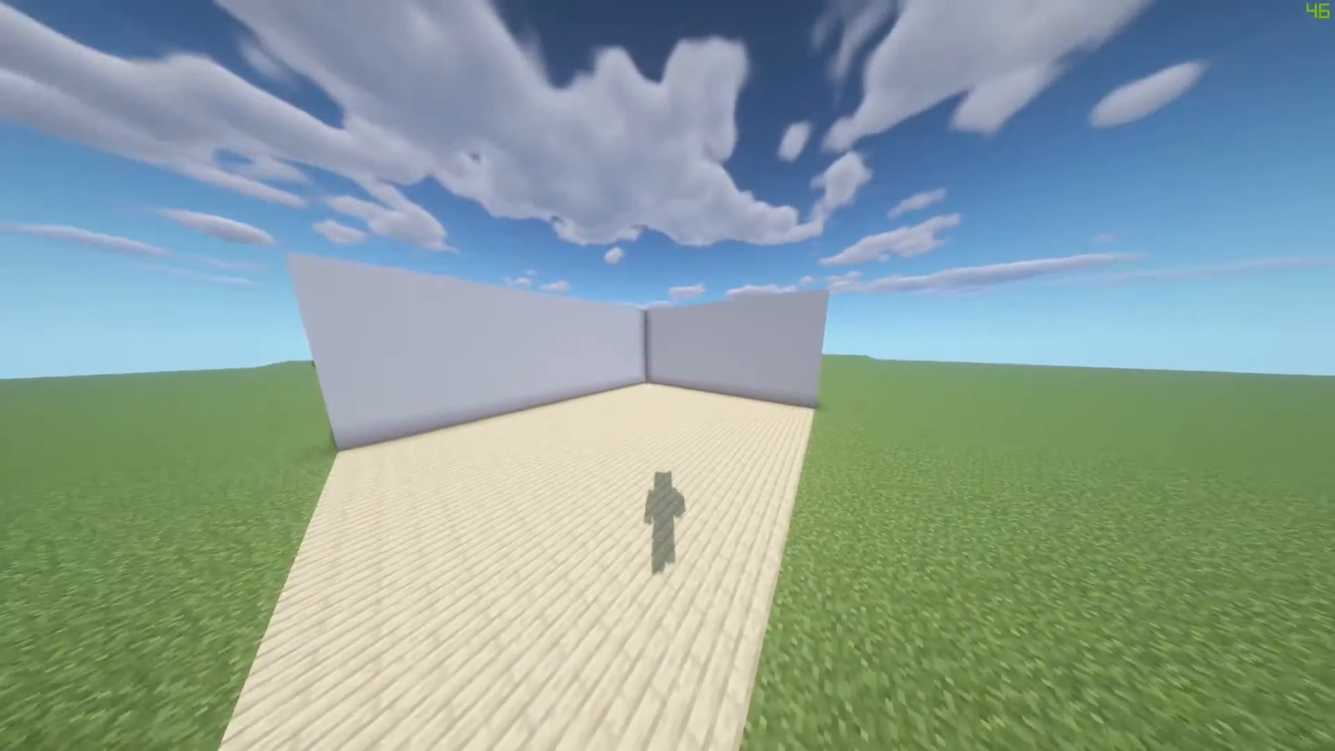
mouse_move(667, 376)
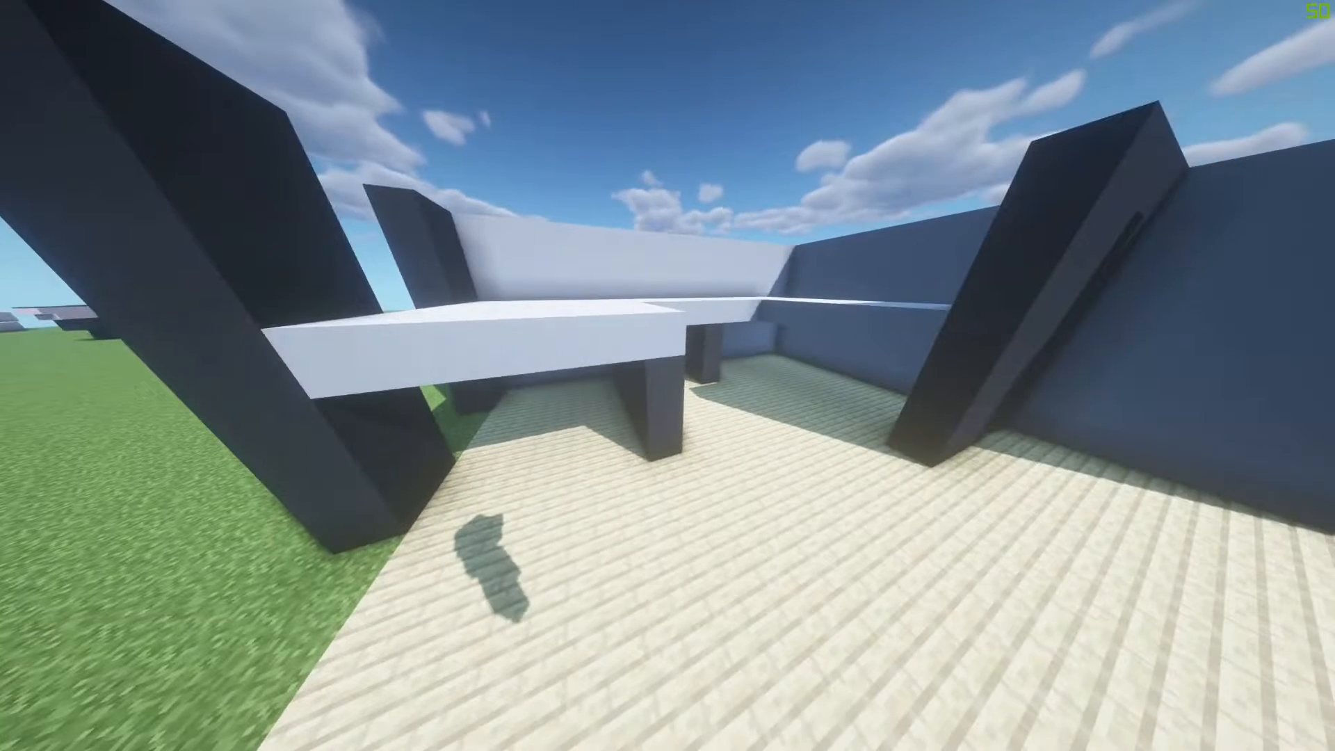
mouse_move(667, 375)
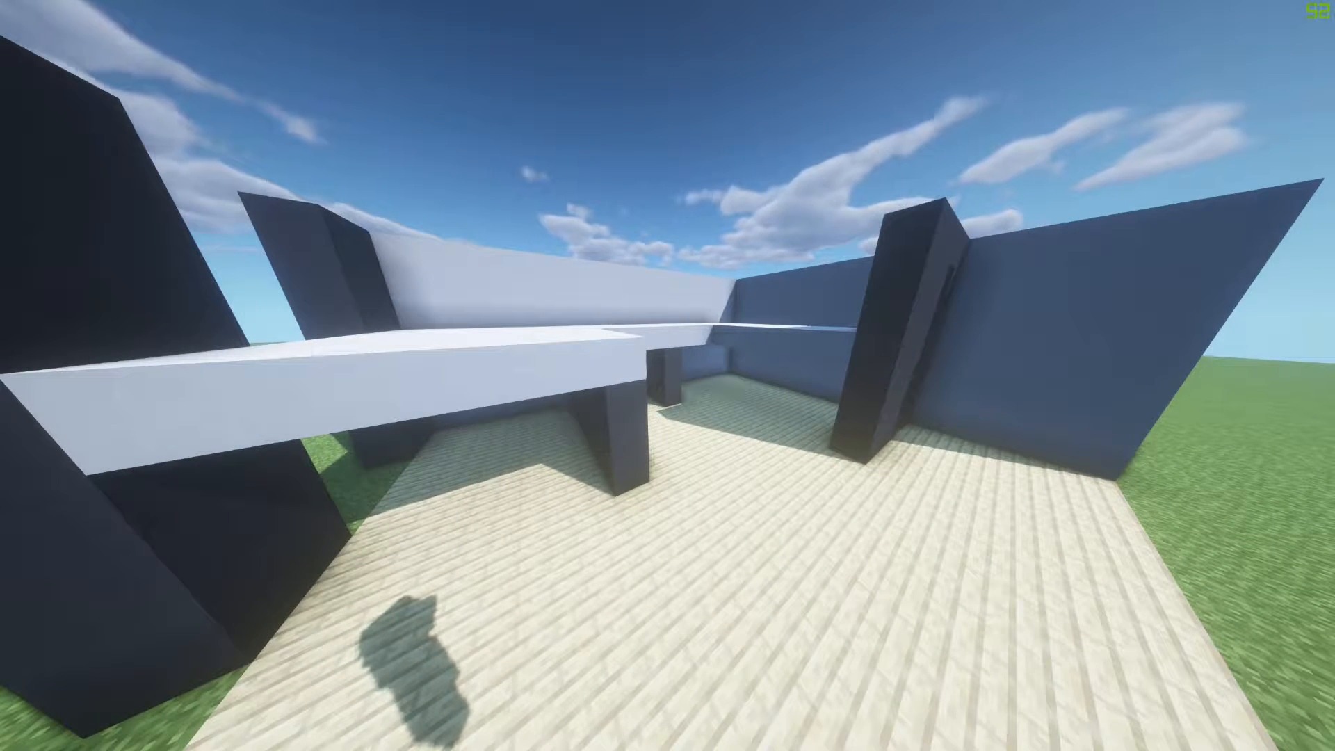
mouse_move(667, 376)
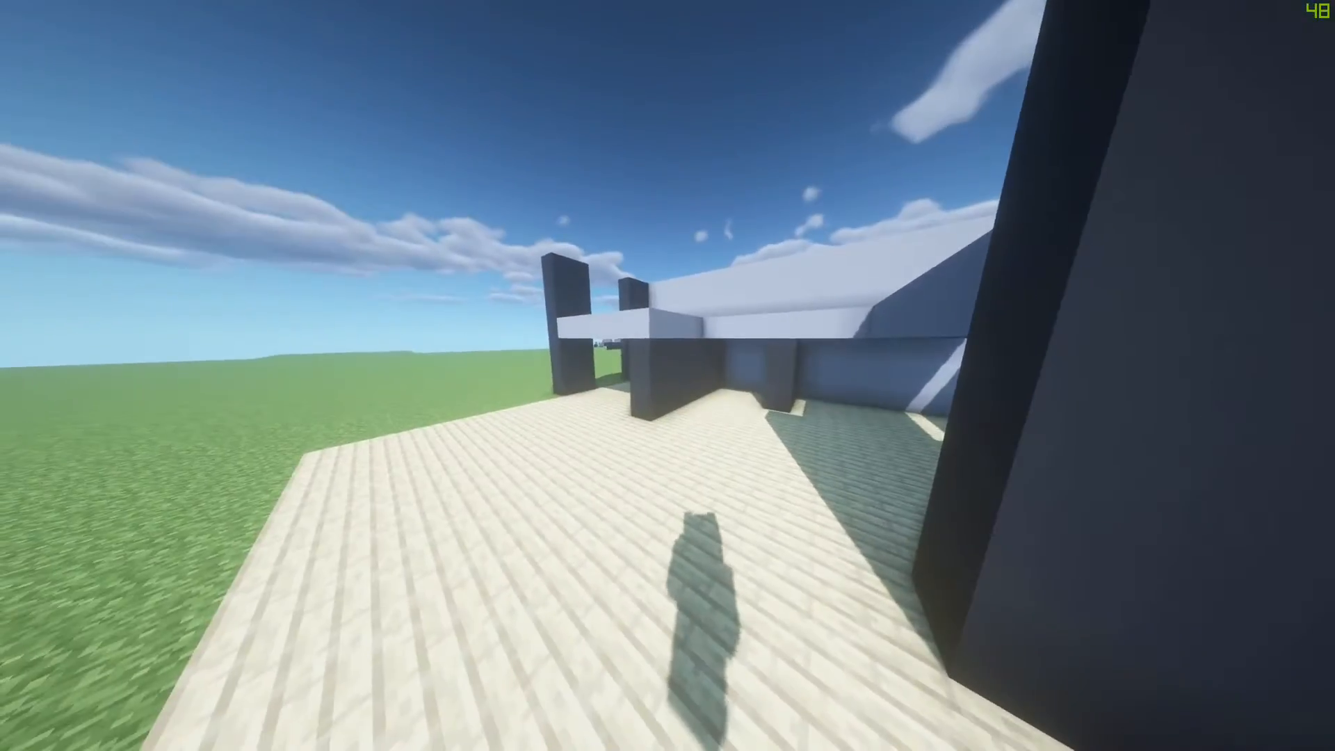
mouse_move(668, 375)
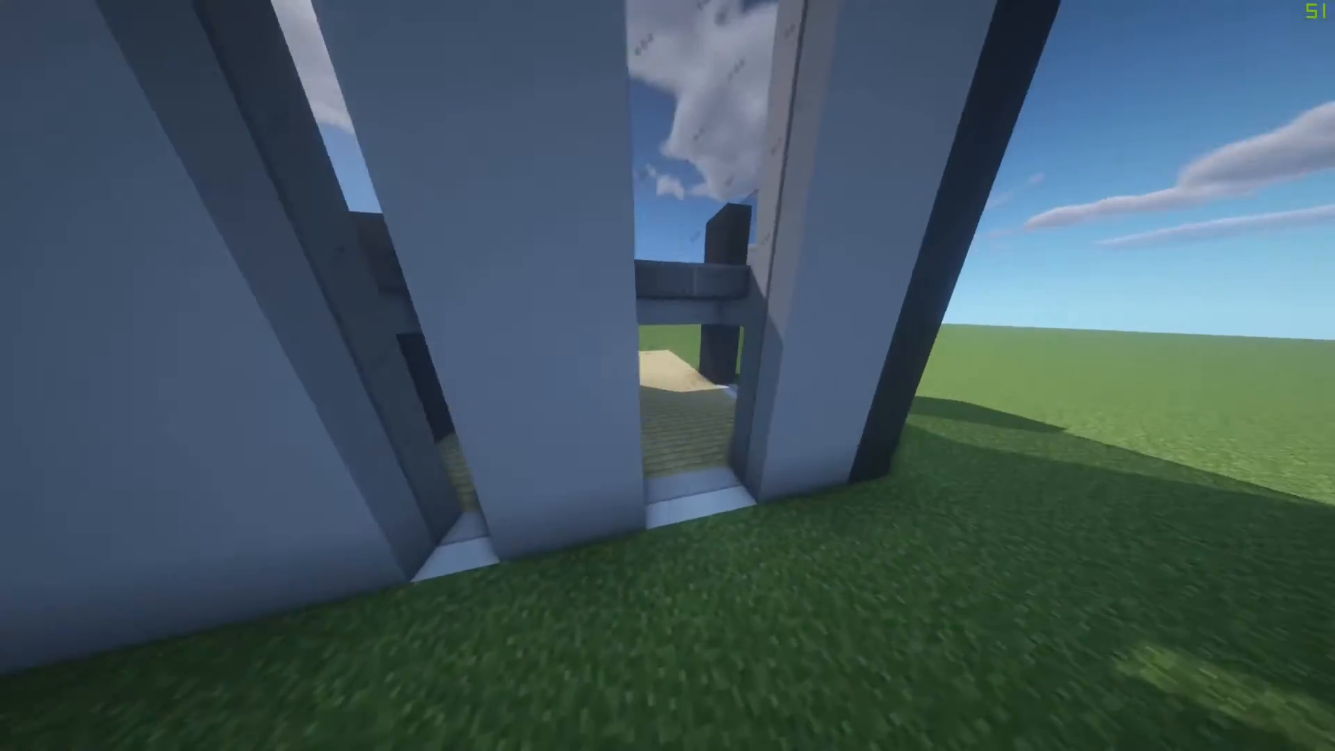
mouse_move(668, 375)
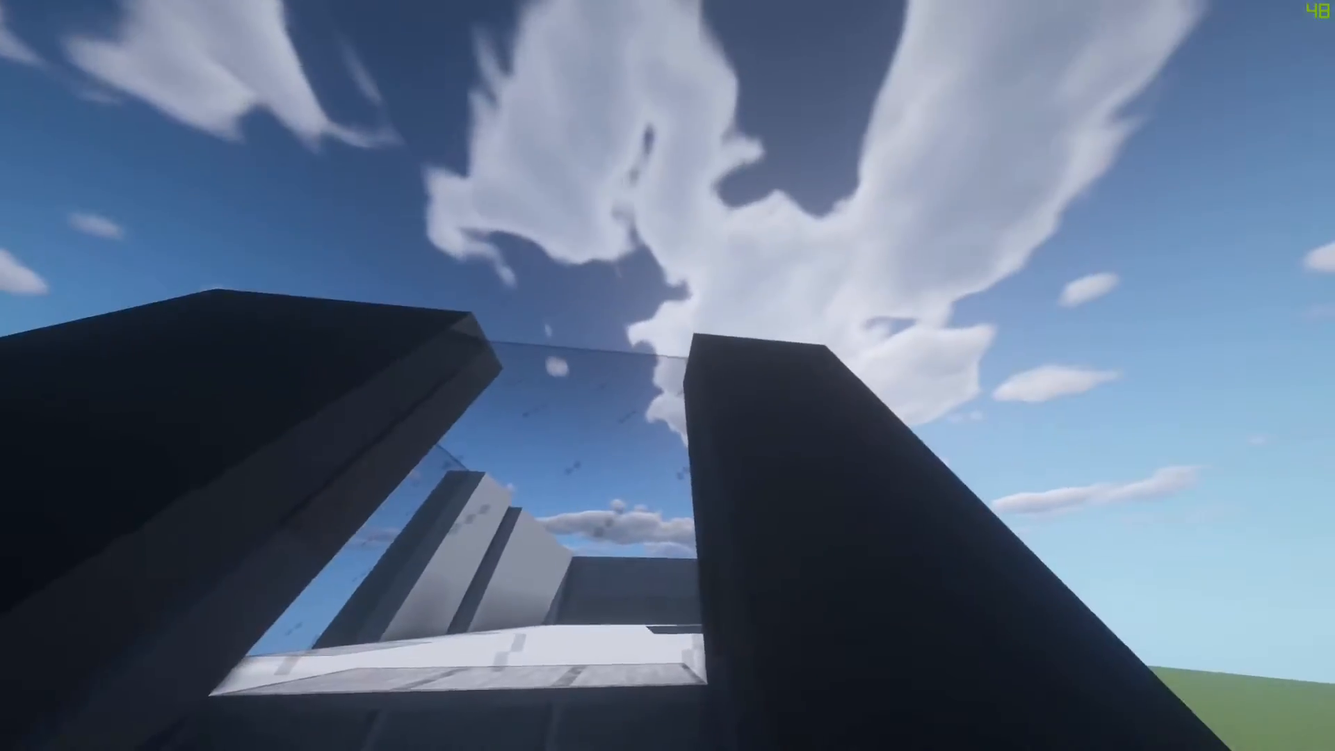
mouse_move(668, 375)
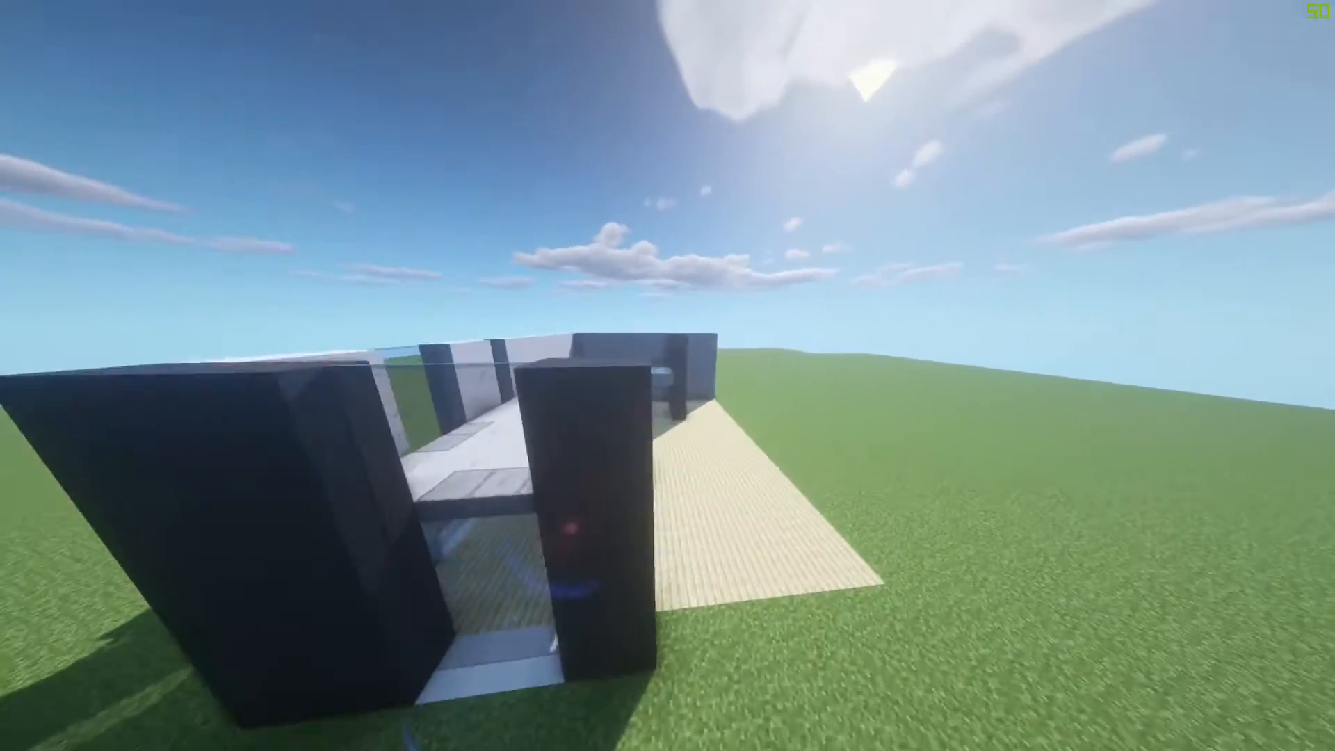
mouse_move(667, 376)
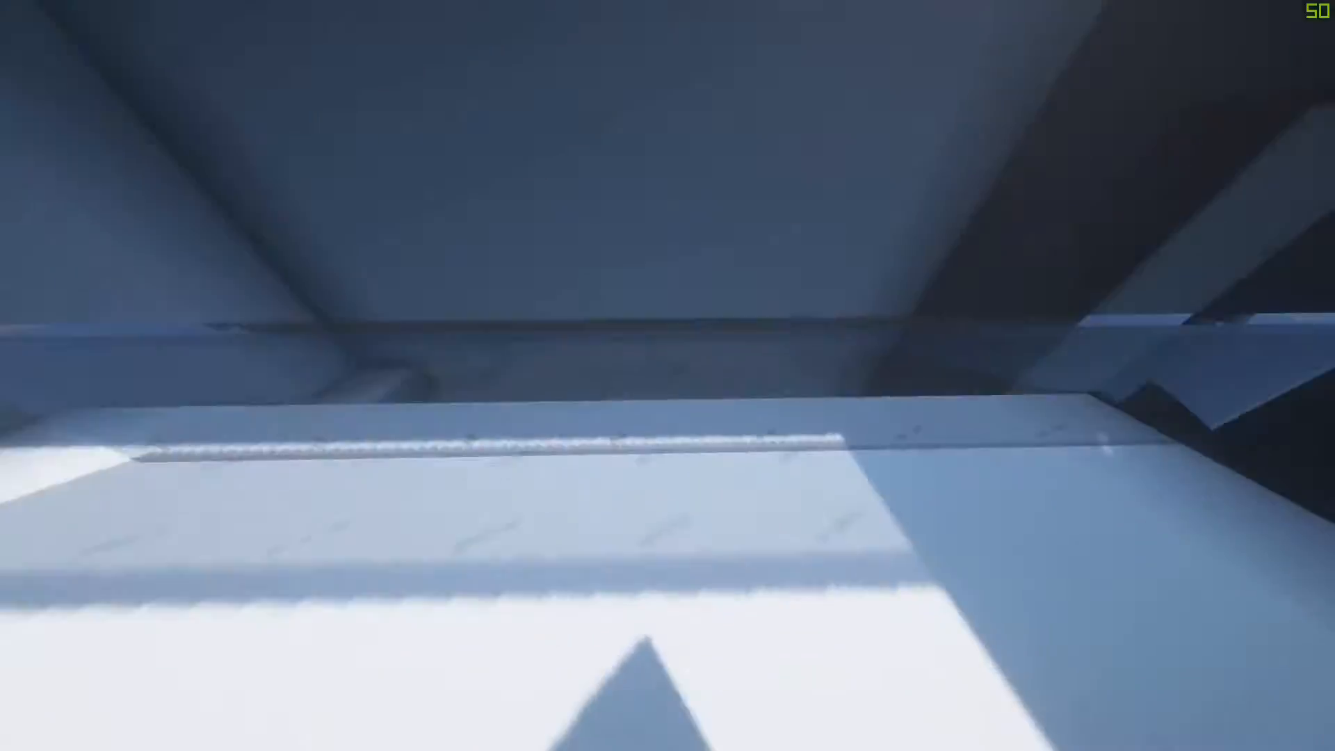
mouse_move(667, 376)
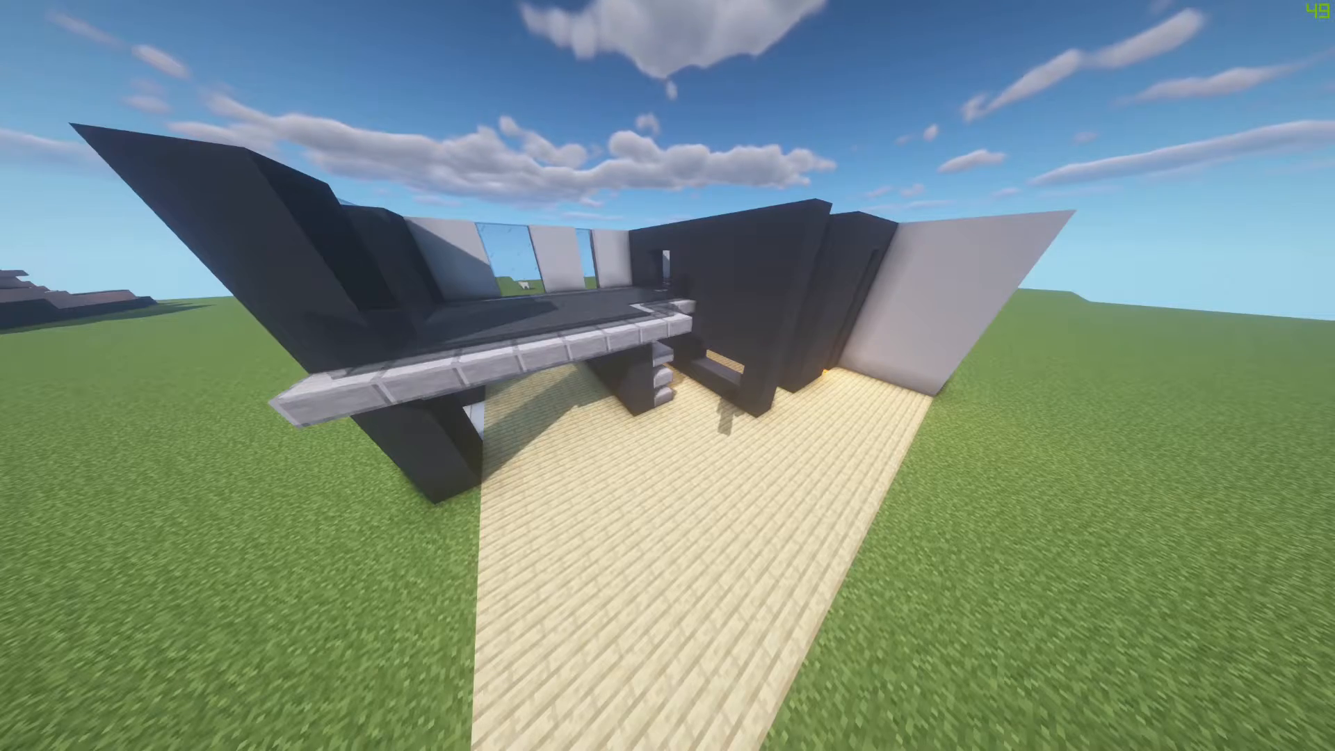
mouse_move(667, 375)
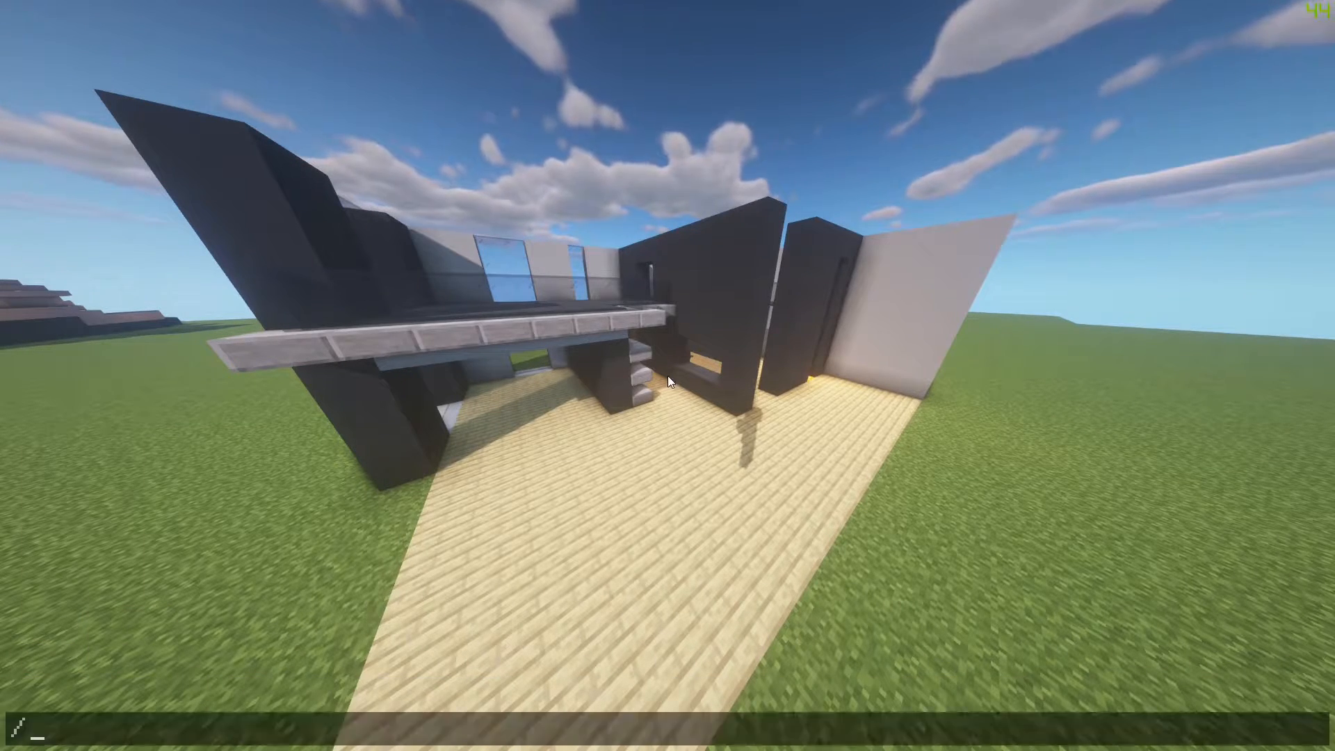
Run the /time set night command to make the world night-time
text(/time set)
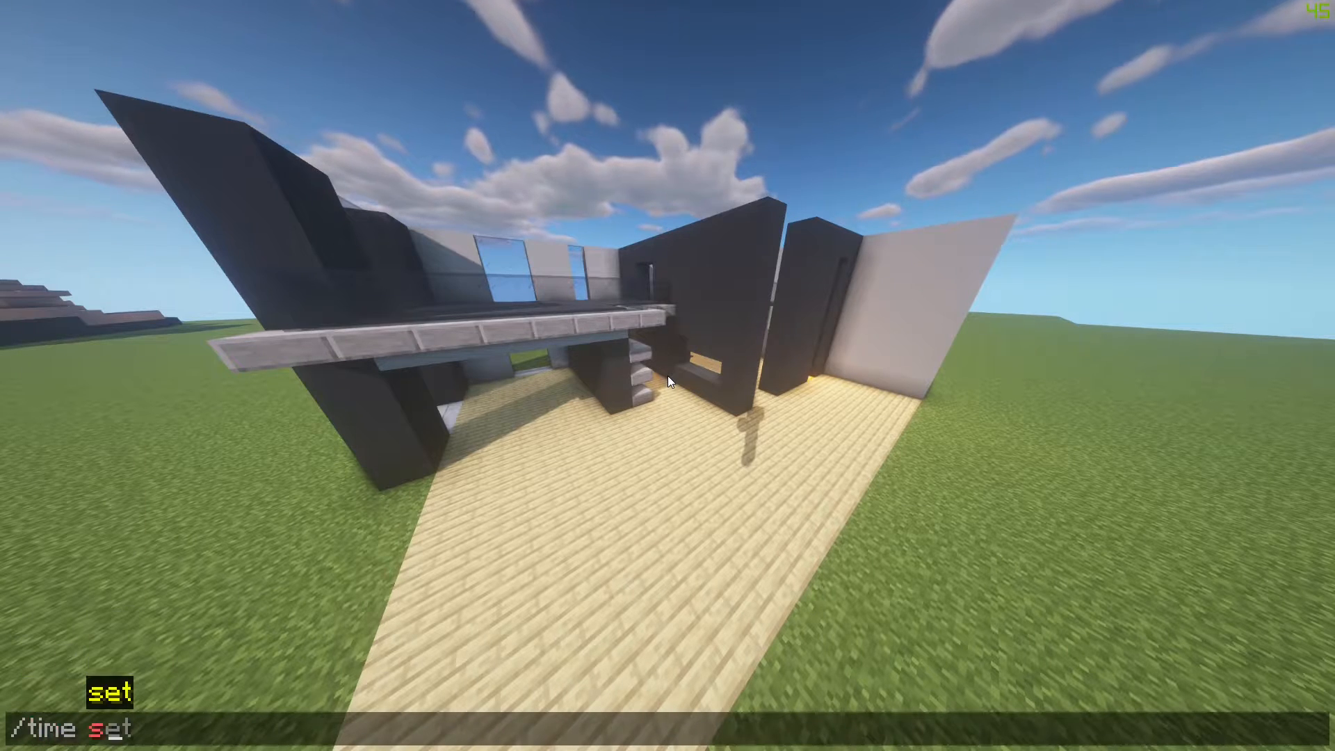
text(night)
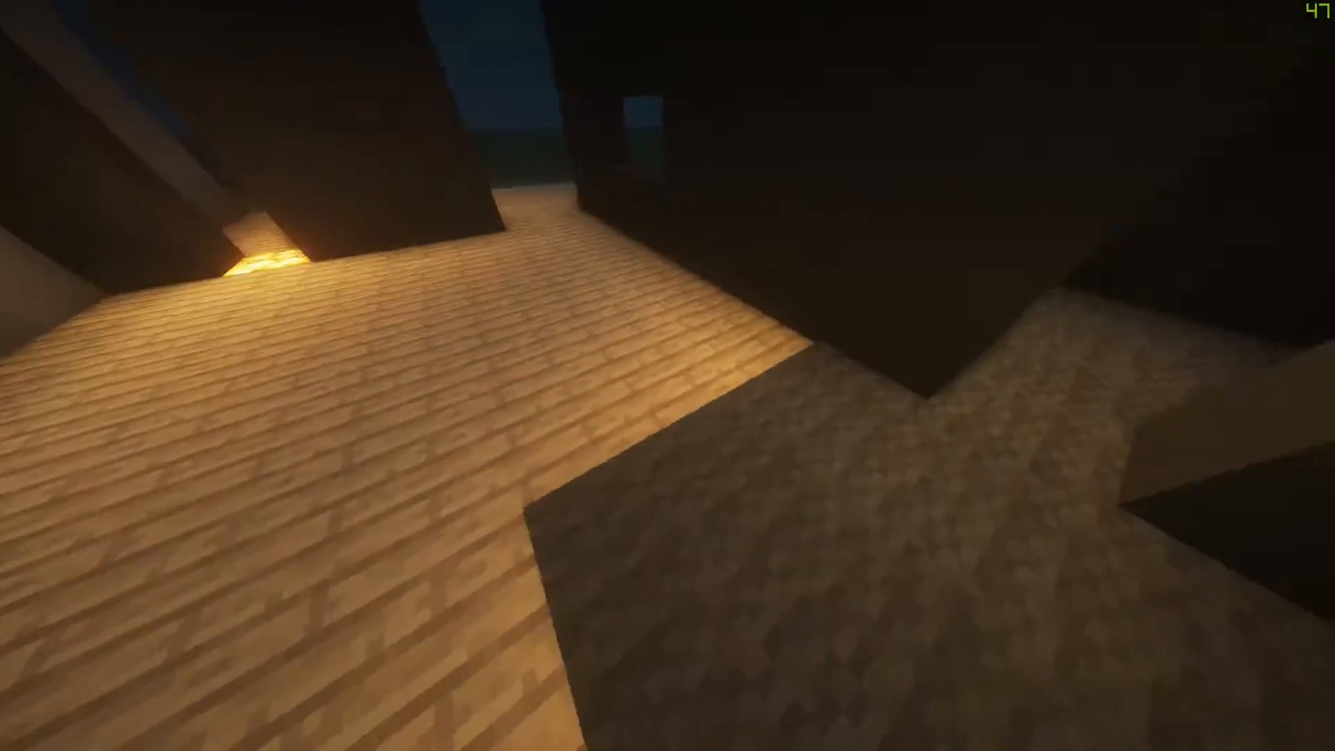
mouse_move(667, 376)
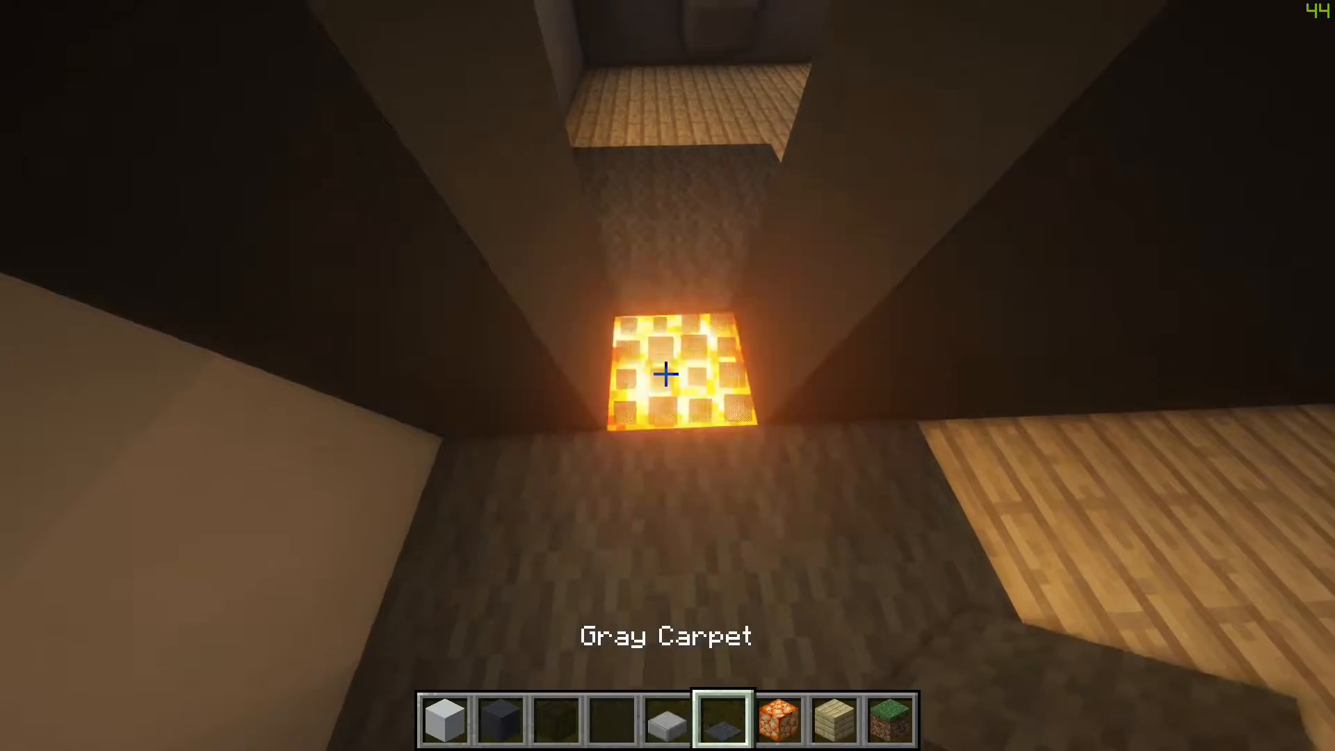
Cover the glowing floor light block with gray carpet
click(667, 375)
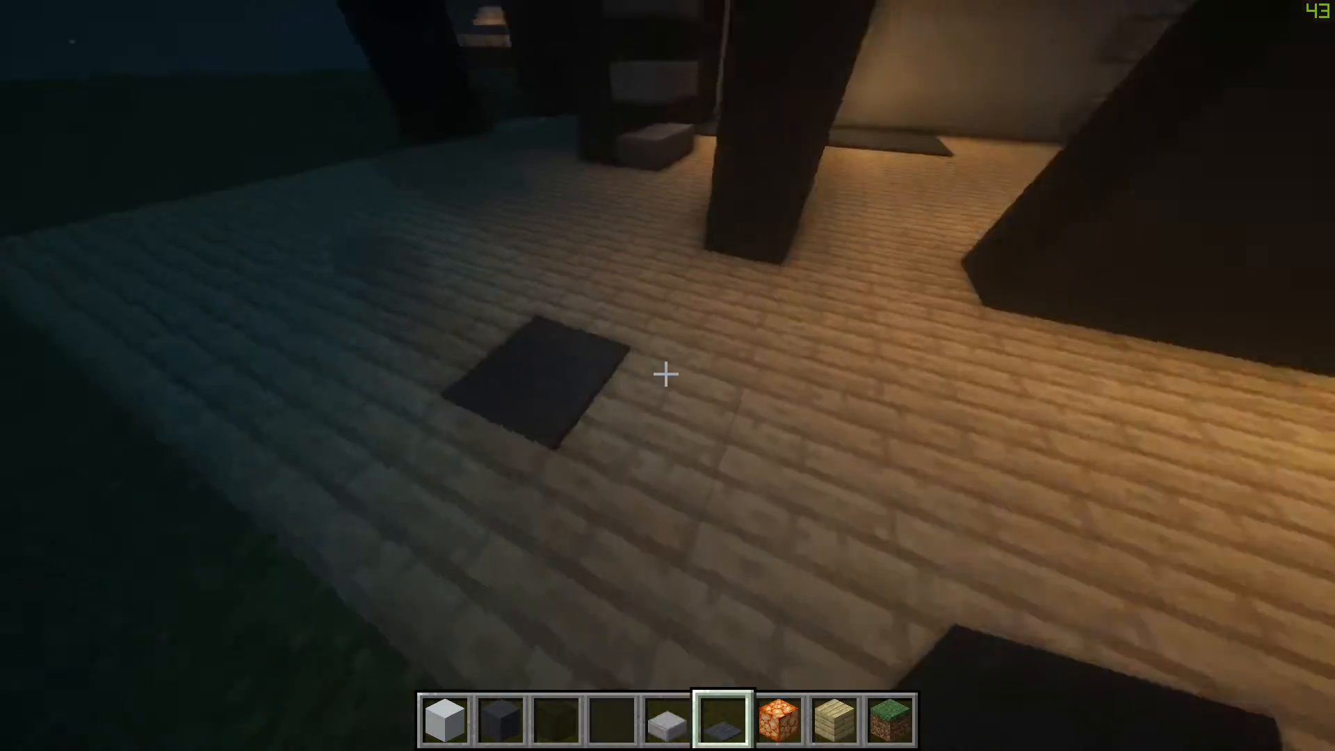
mouse_move(667, 371)
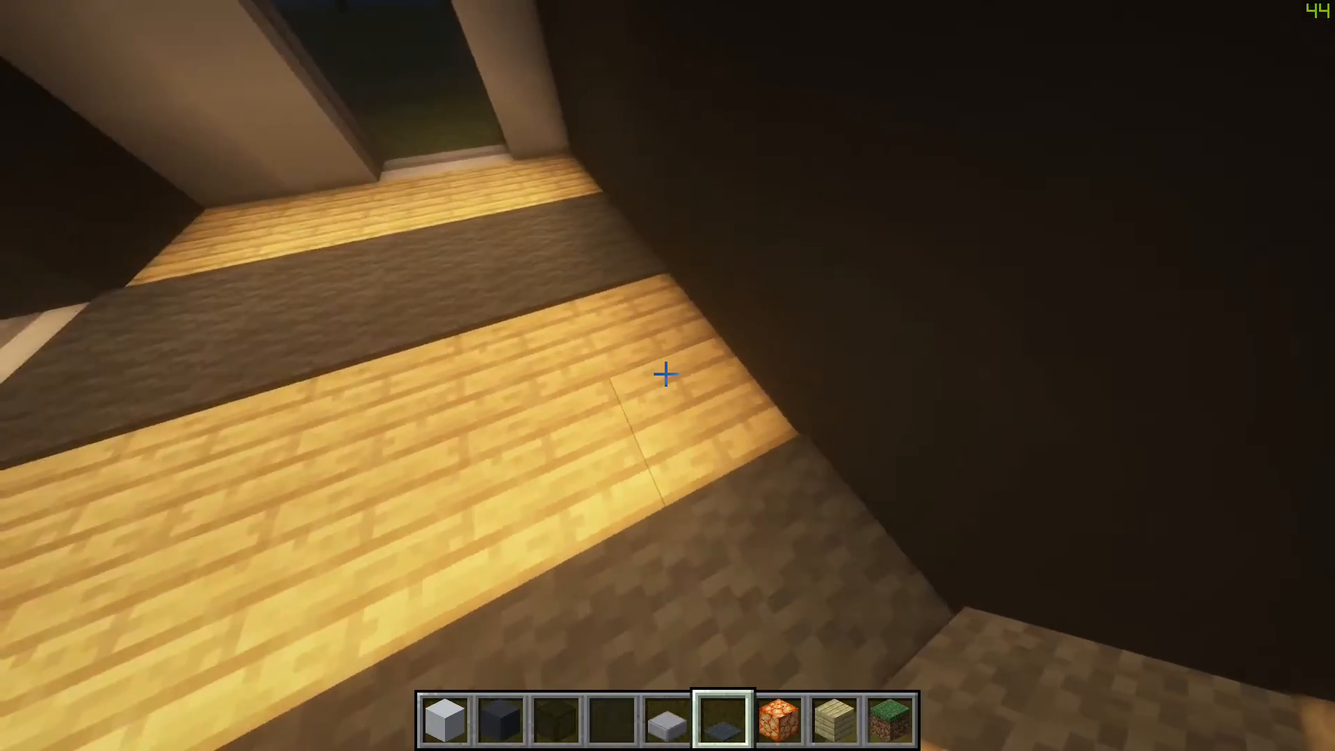
Search 'carp' in the creative inventory and put light gray carpet in the hotbar
key(e)
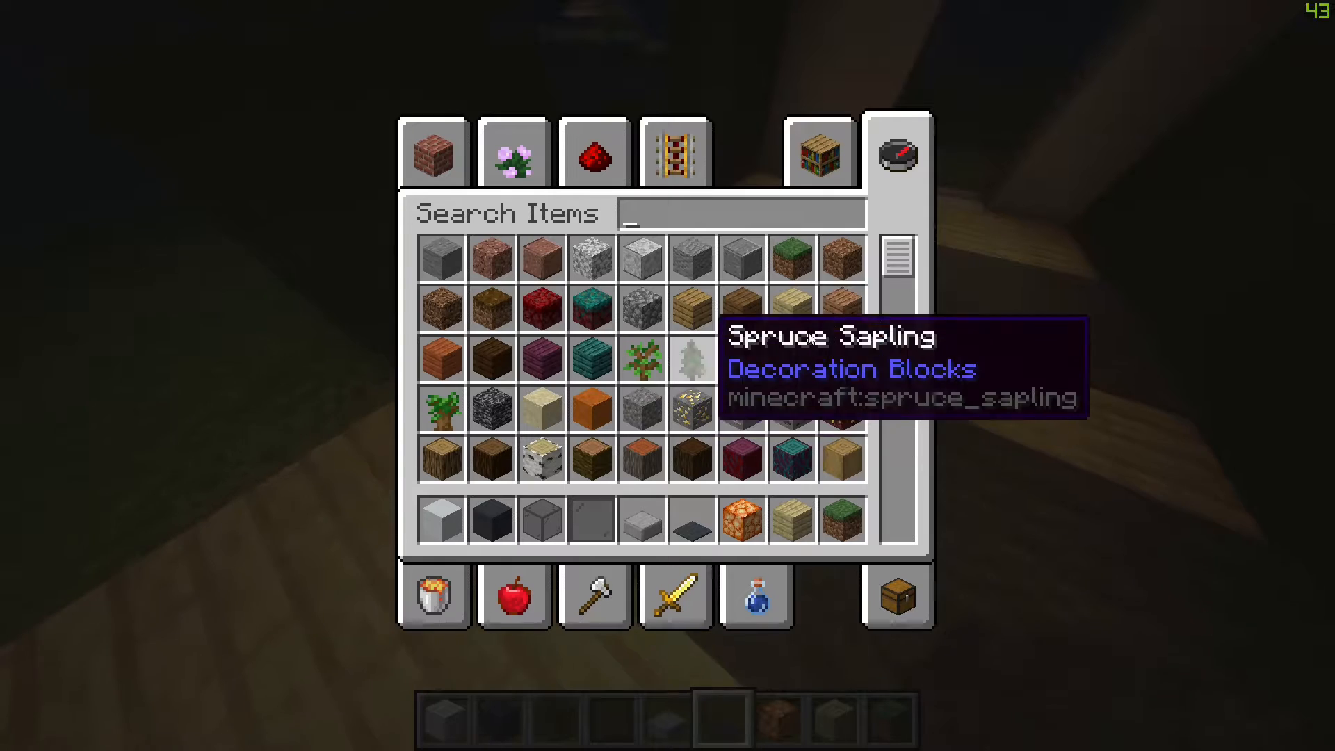
text(carp)
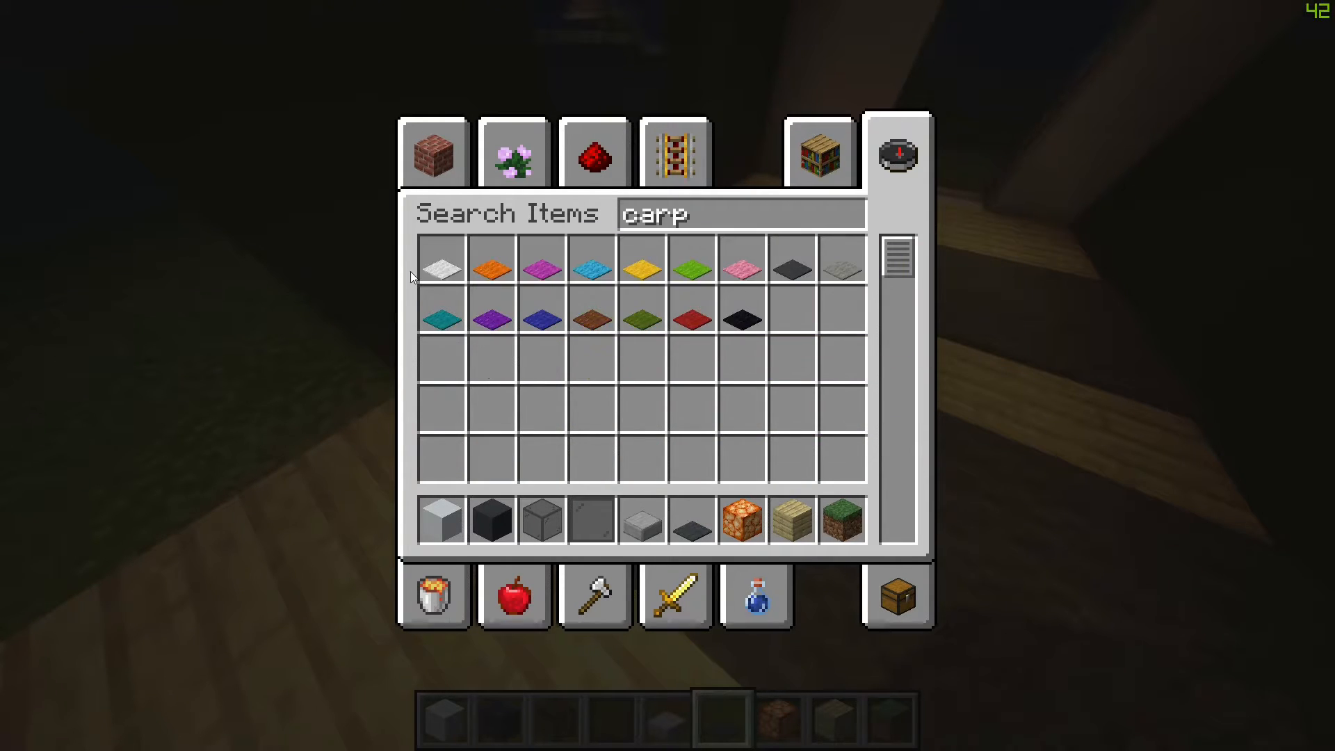
mouse_move(842, 268)
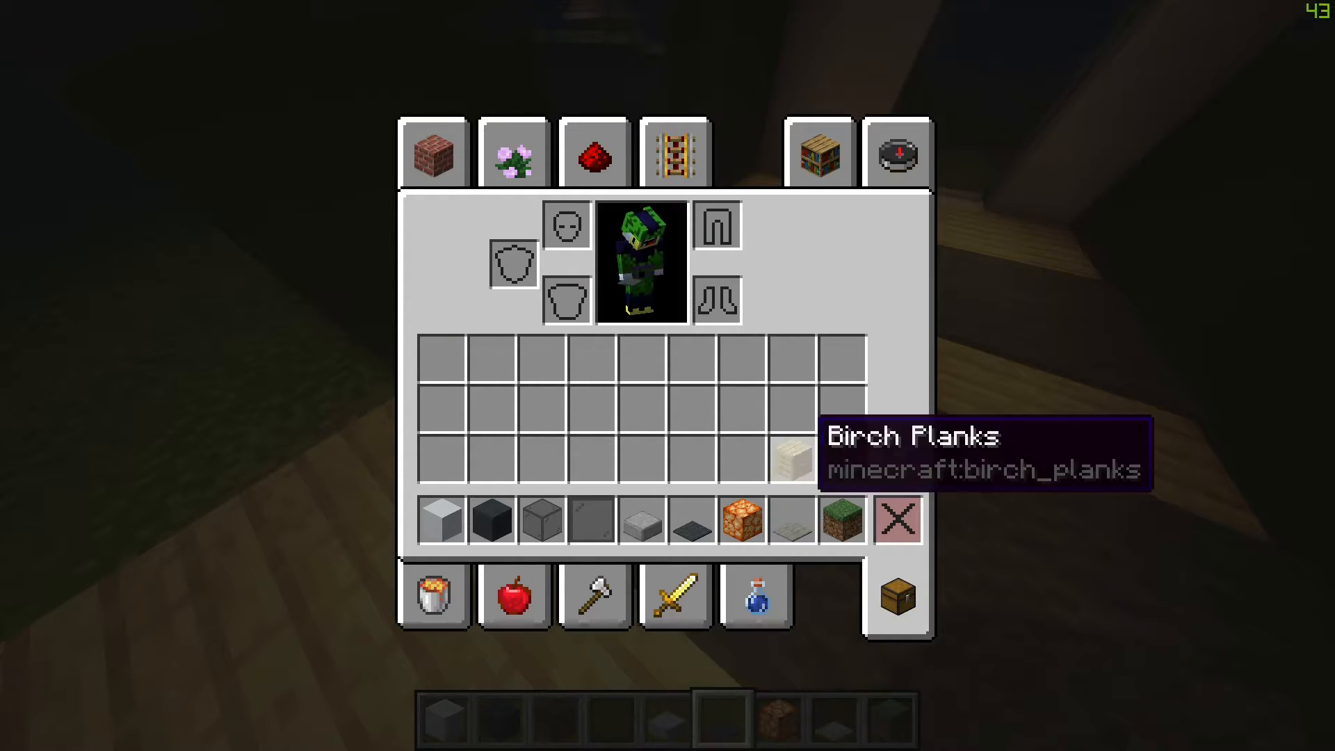
key(e)
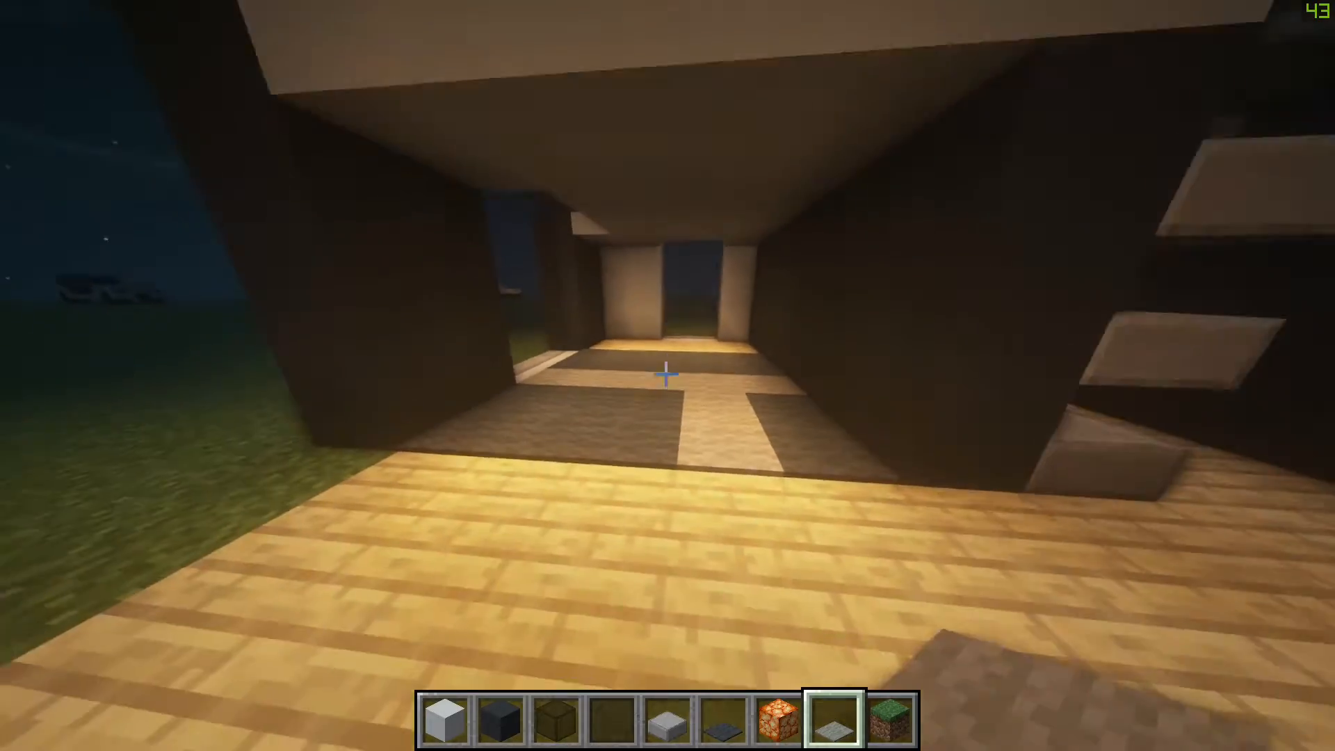
Switch the held block to gray concrete using hotbar slots 2 and 3
key(2)
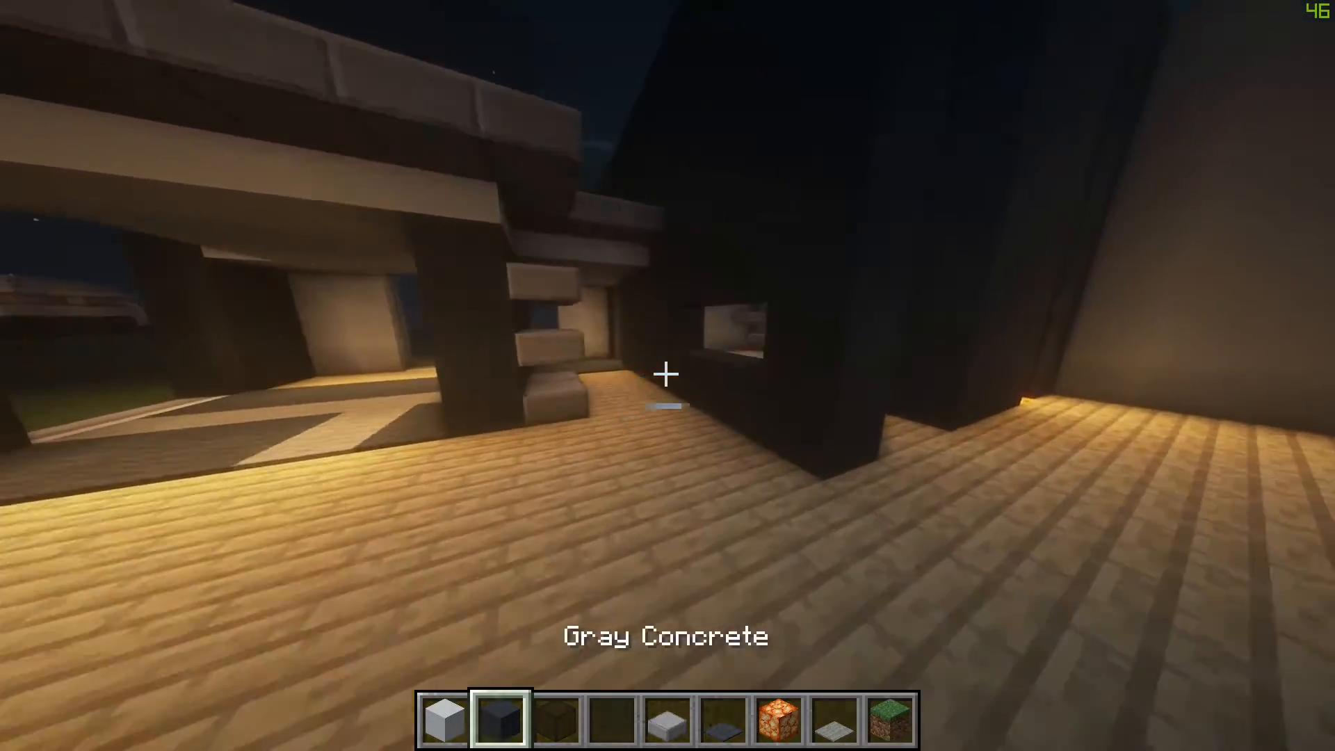
key(3)
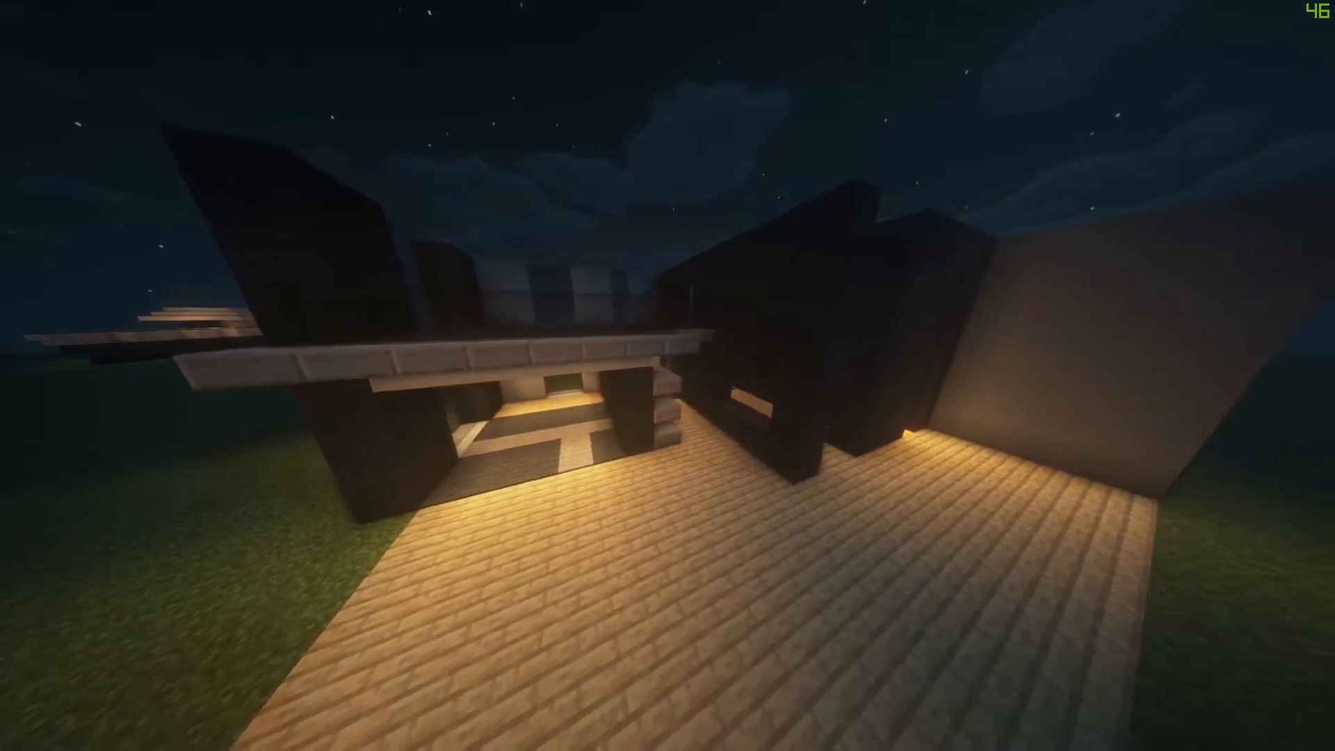
mouse_move(668, 375)
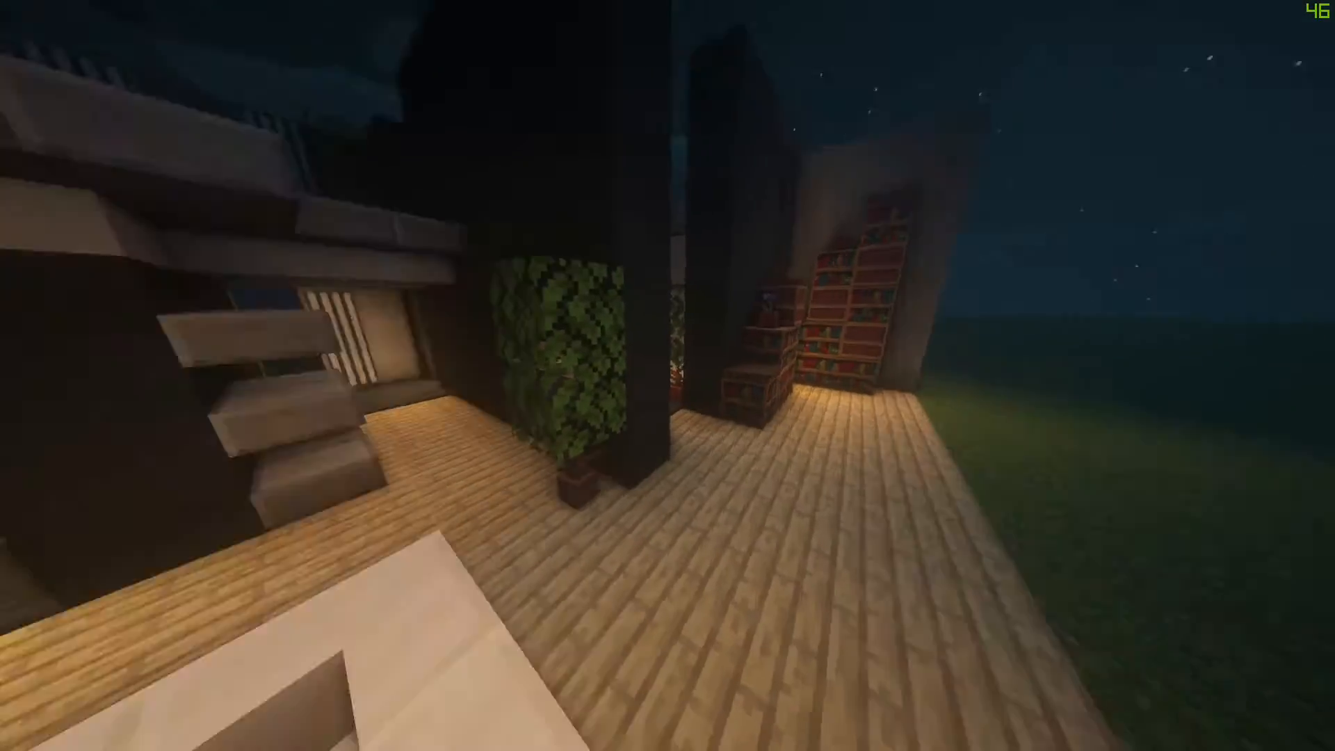
mouse_move(667, 376)
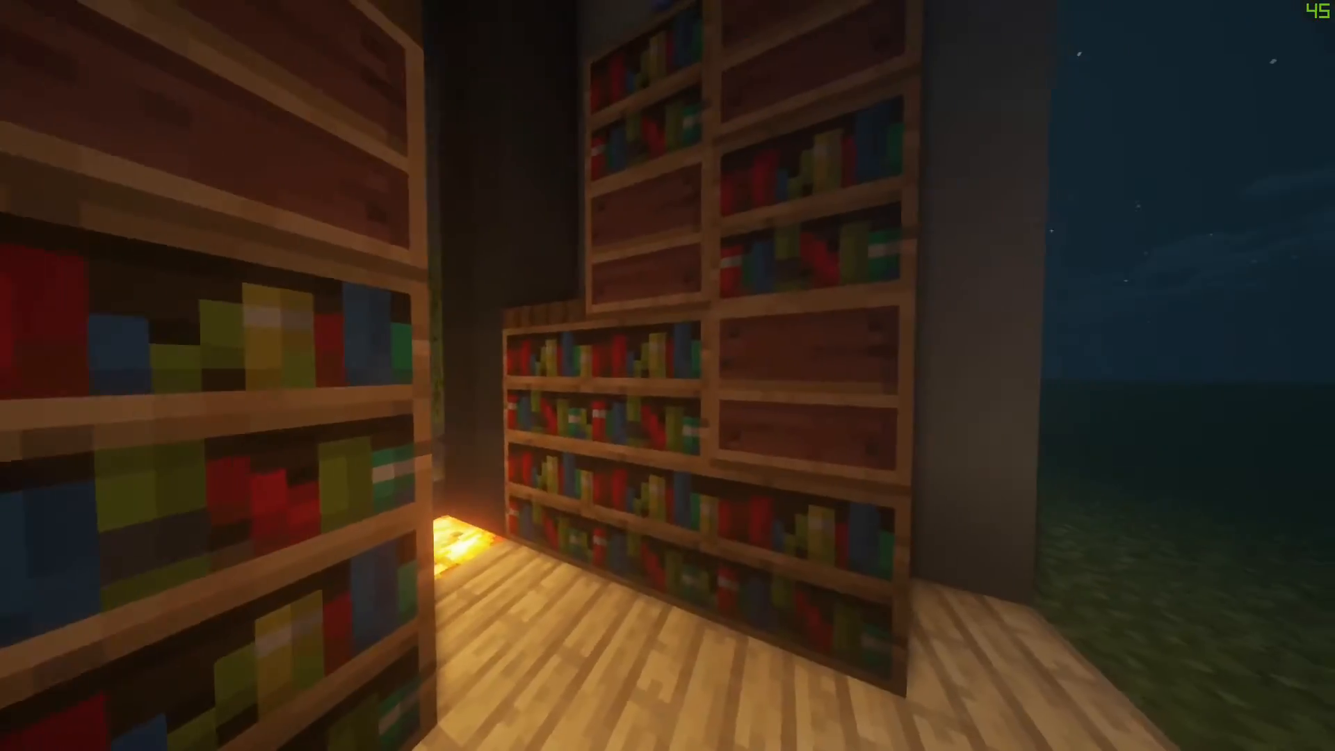
mouse_move(667, 376)
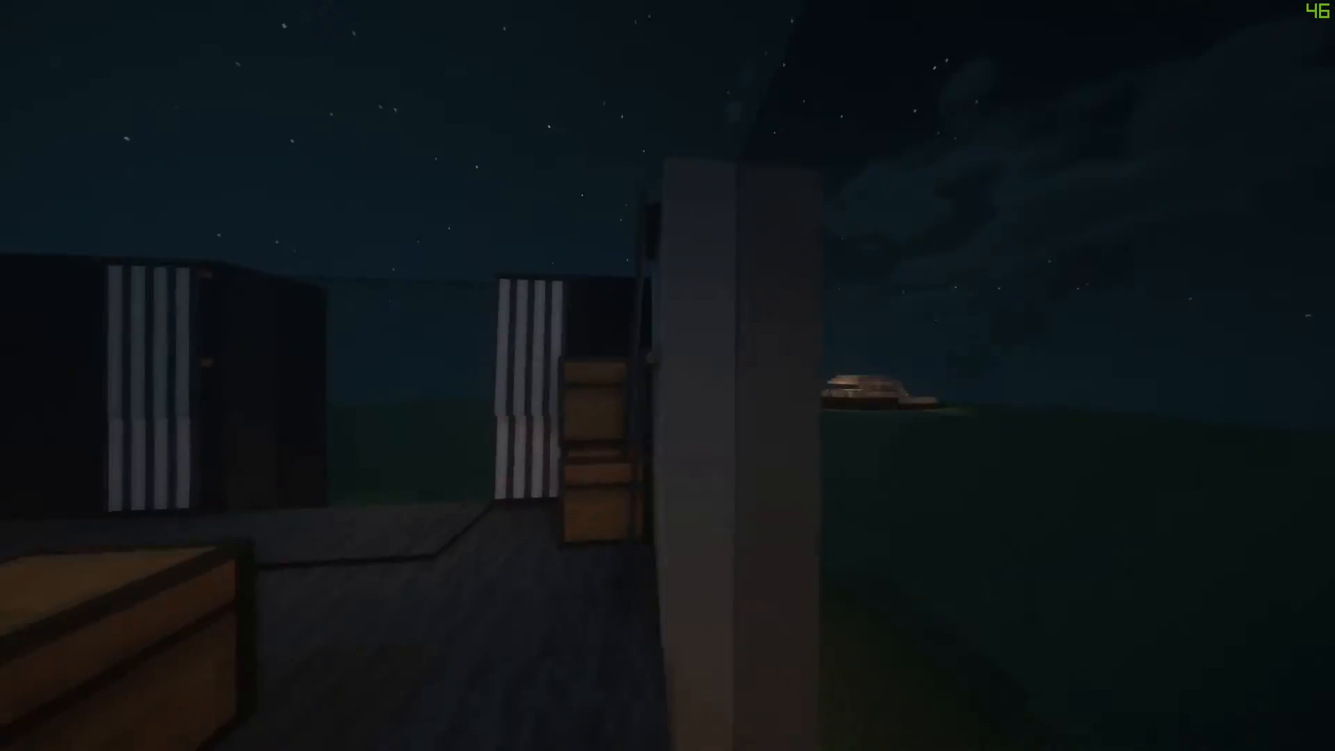
mouse_move(668, 376)
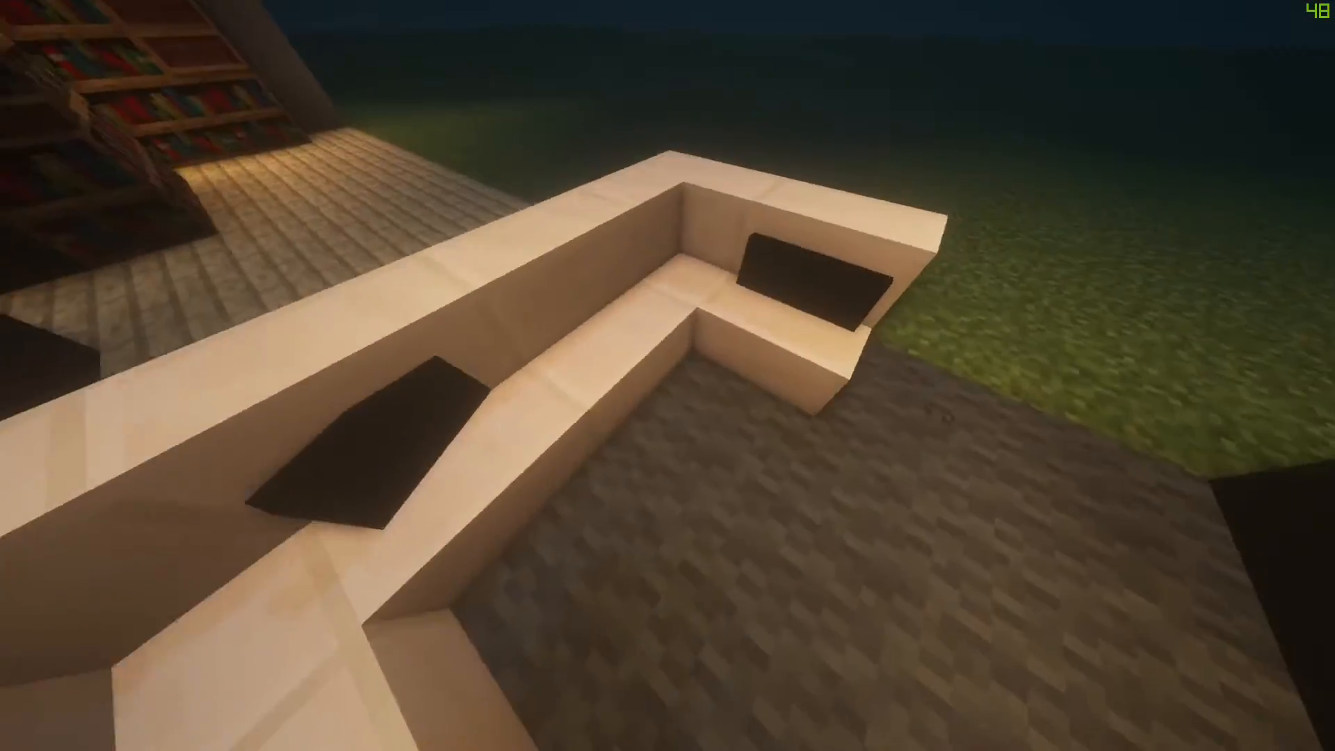
mouse_move(668, 375)
text(/we)
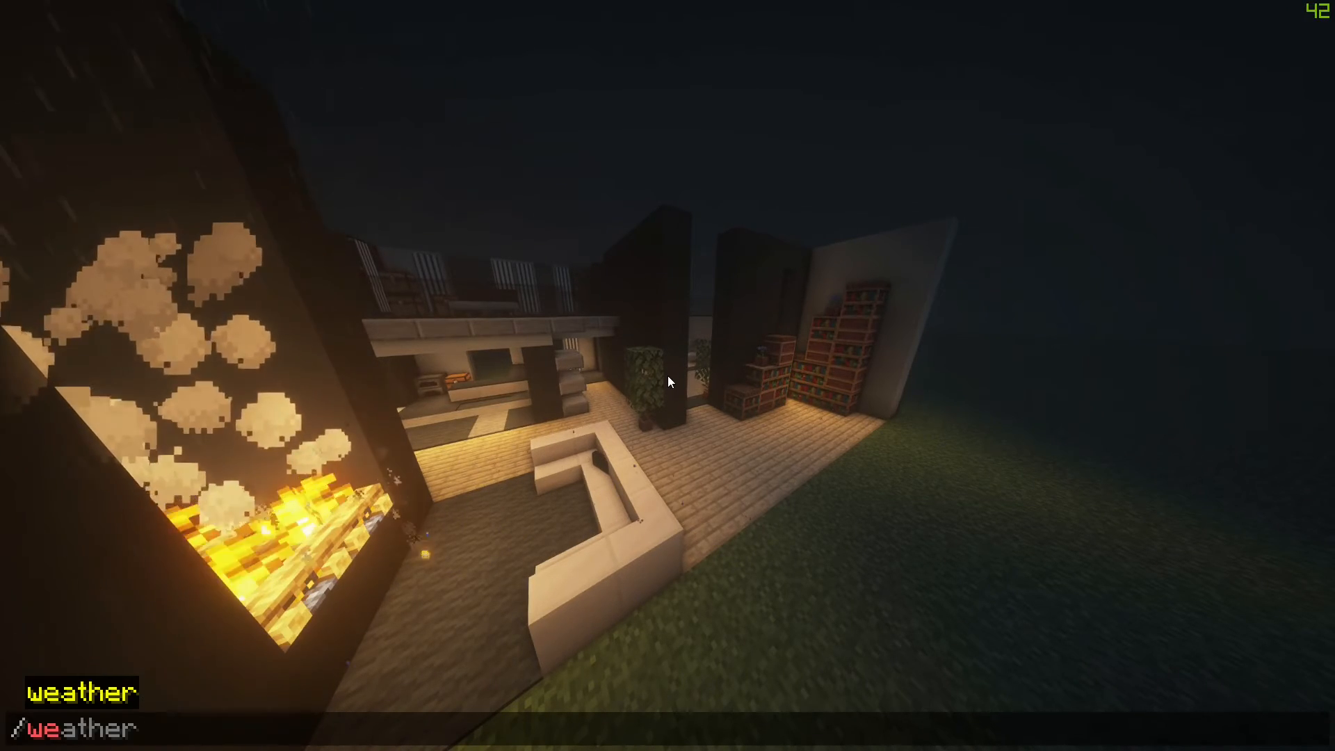
Type the weather command argument 'clear' to restore clear weather
text(clear)
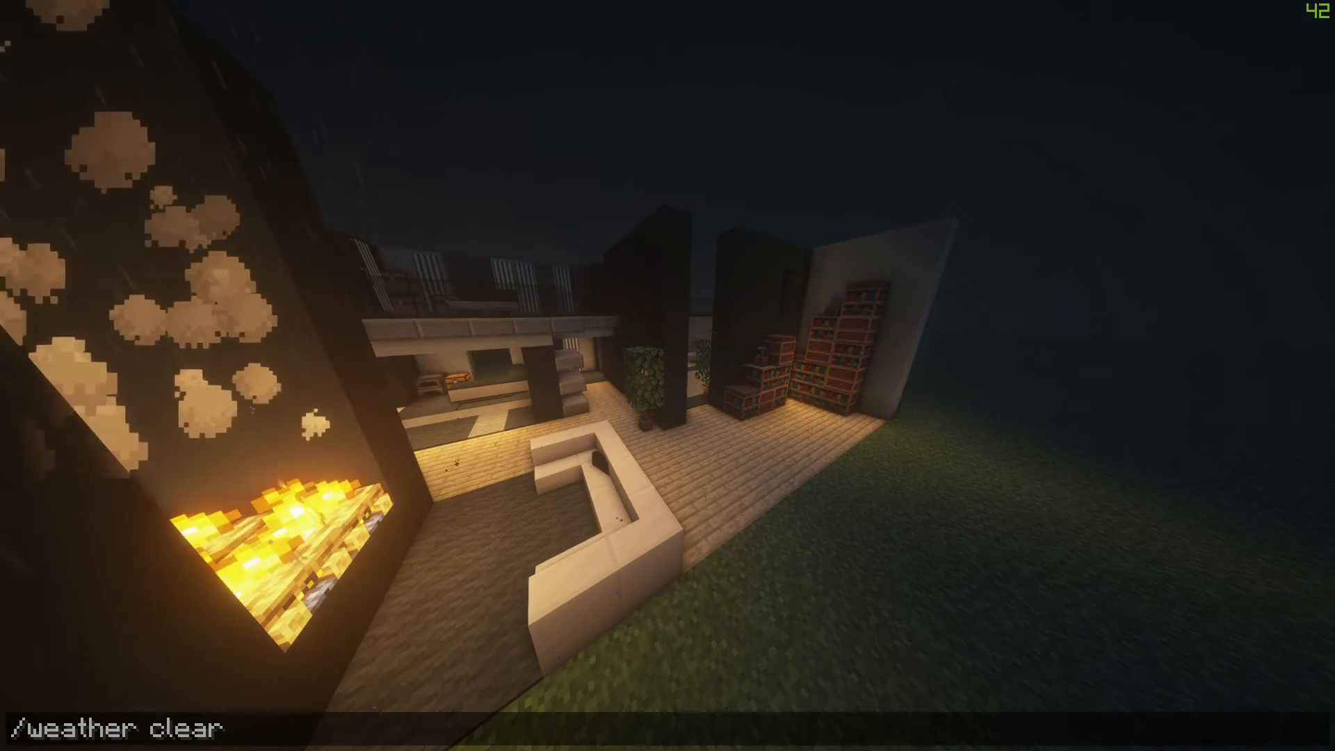